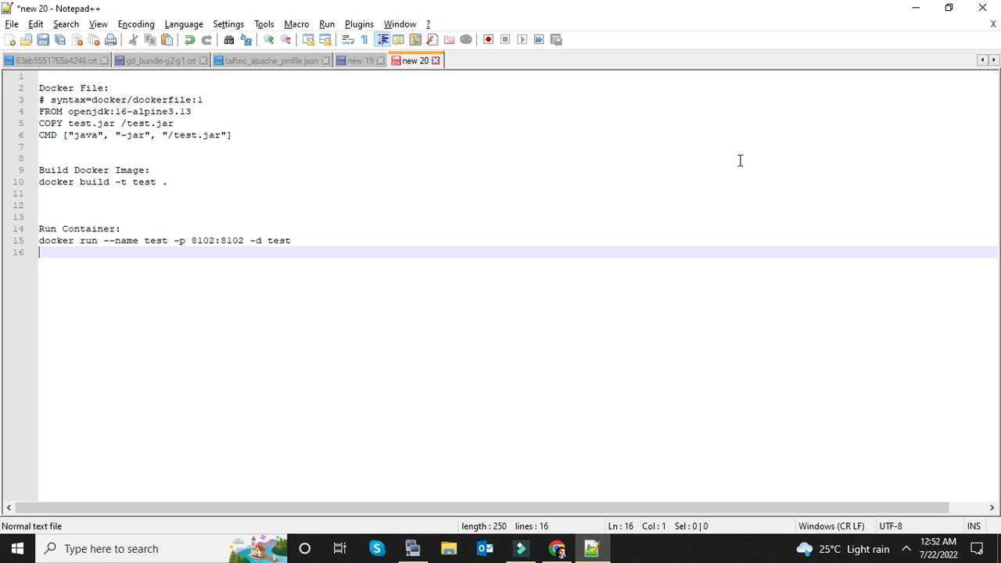
mouse_move(632, 139)
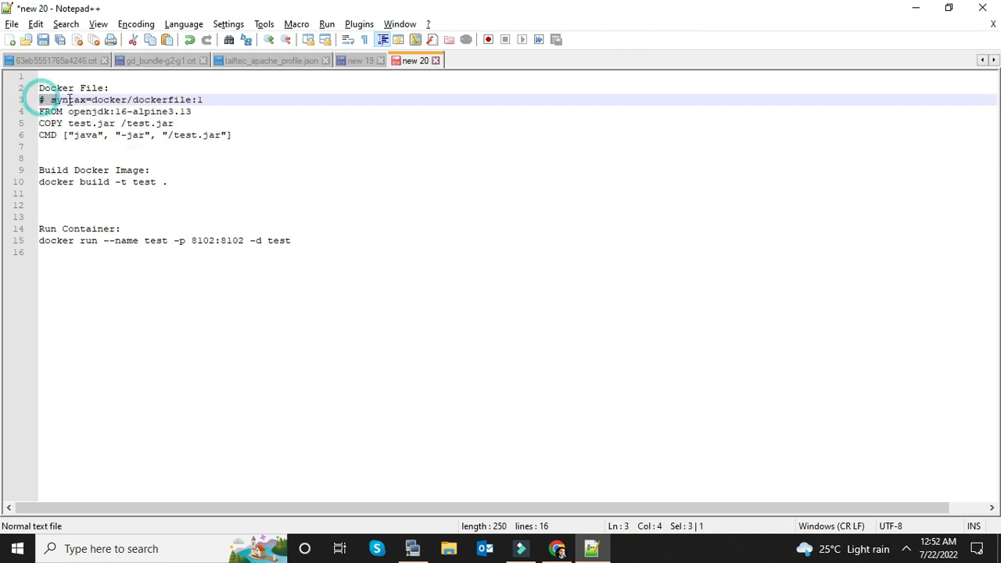
Step: Review the notes' syntax directive and FROM openjdk:16-alpine3.13 base image line
left_click_drag(48, 100, 185, 100)
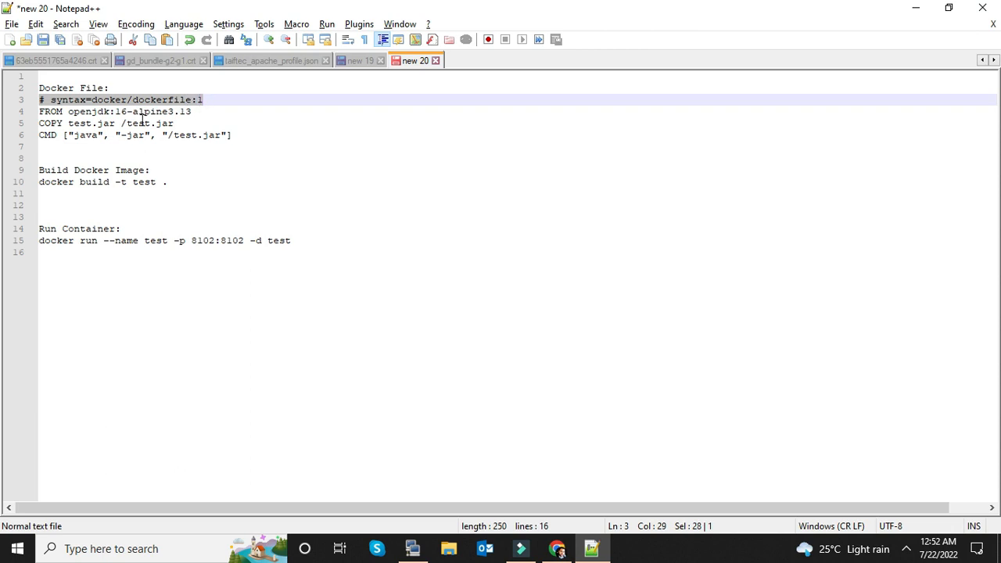
double_click(82, 113)
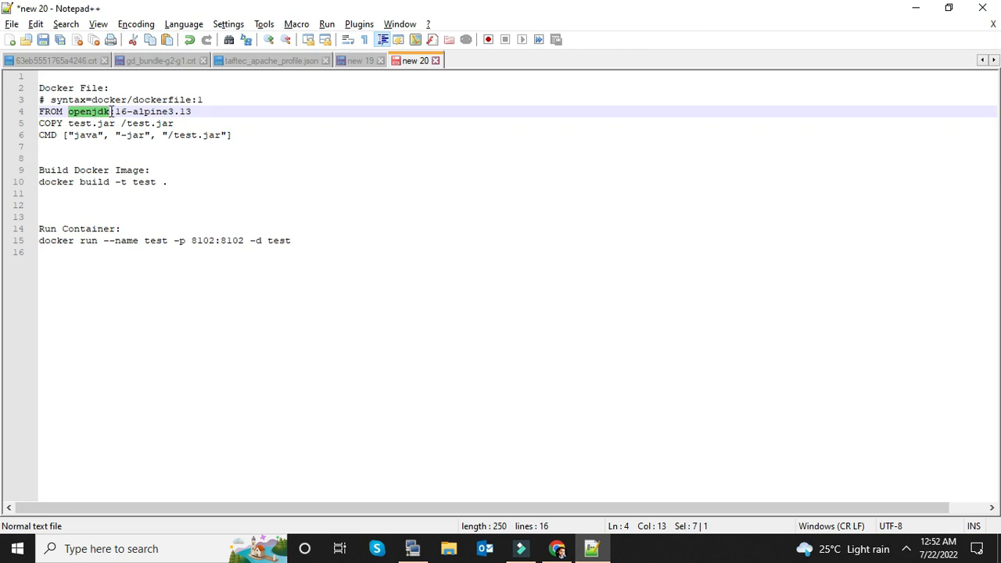
left_click(113, 111)
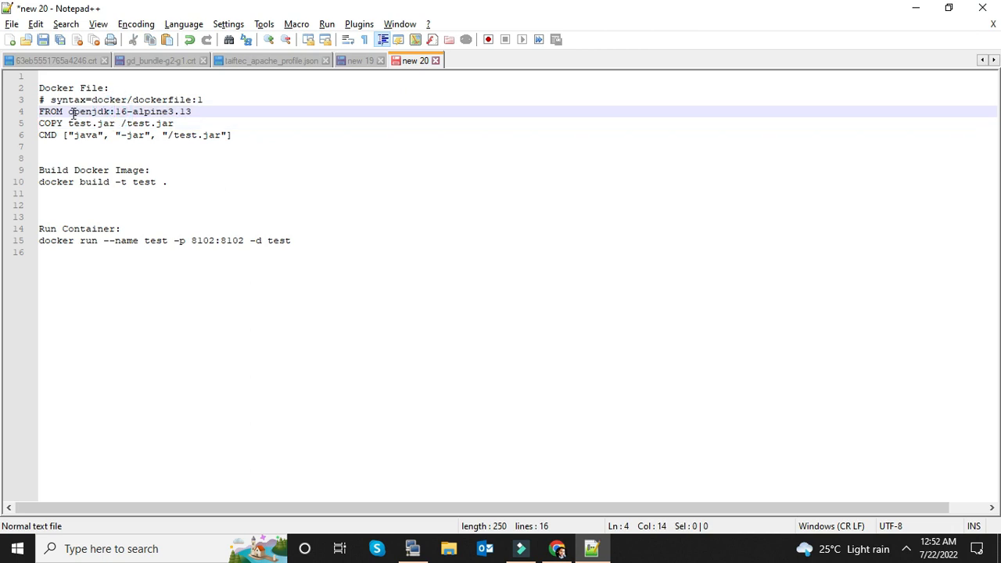
left_click_drag(64, 111, 173, 111)
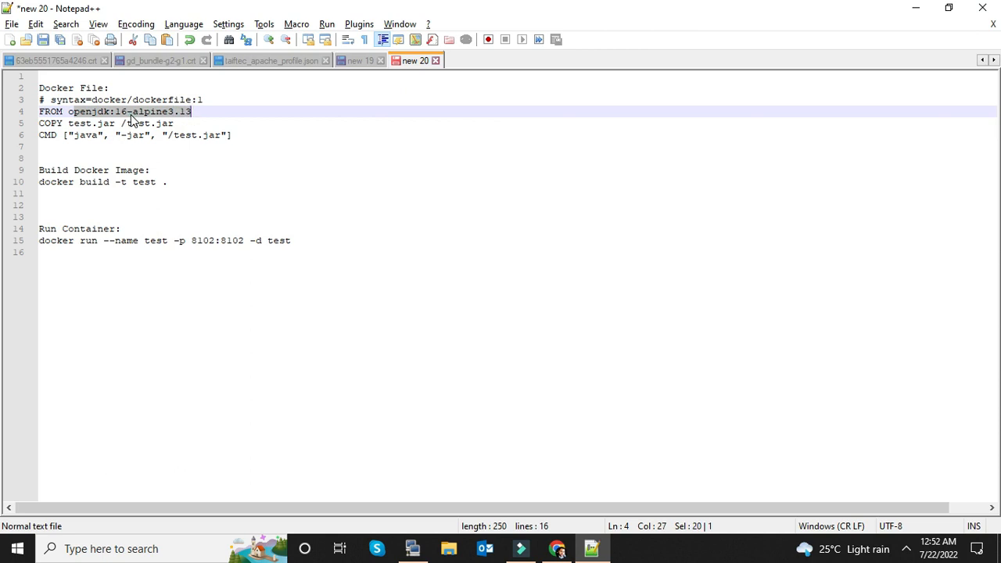
left_click(122, 111)
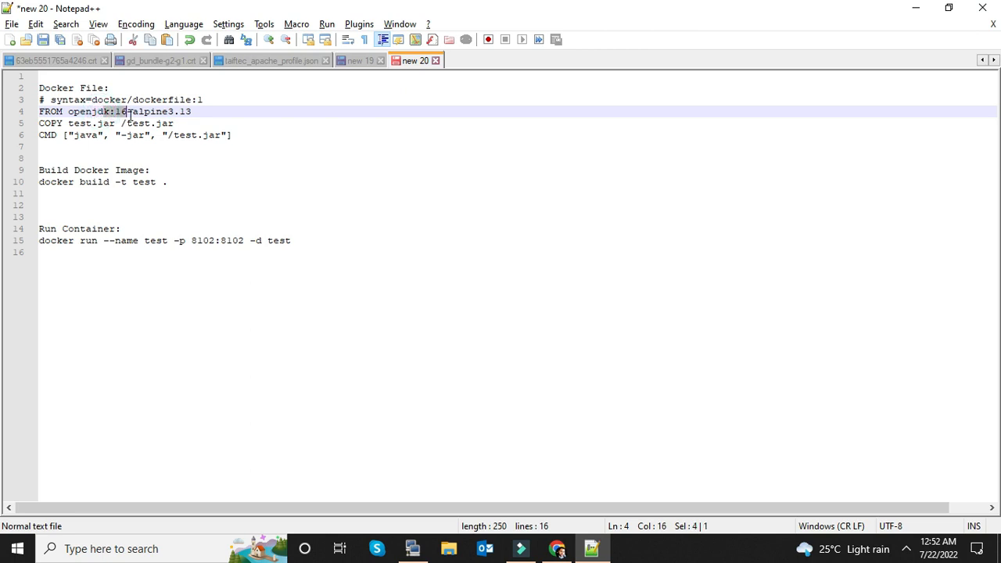
left_click_drag(122, 111, 191, 111)
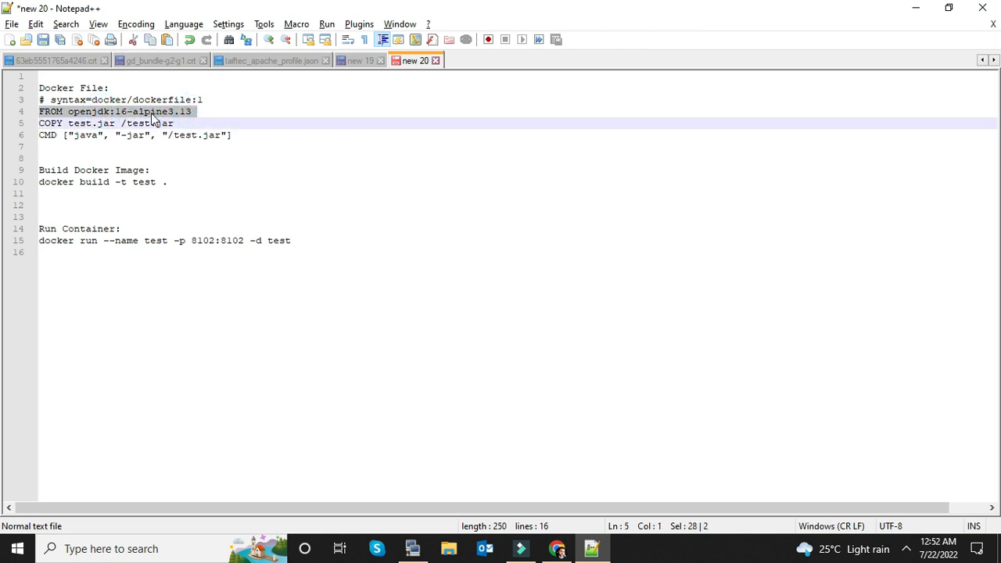
left_click(76, 113)
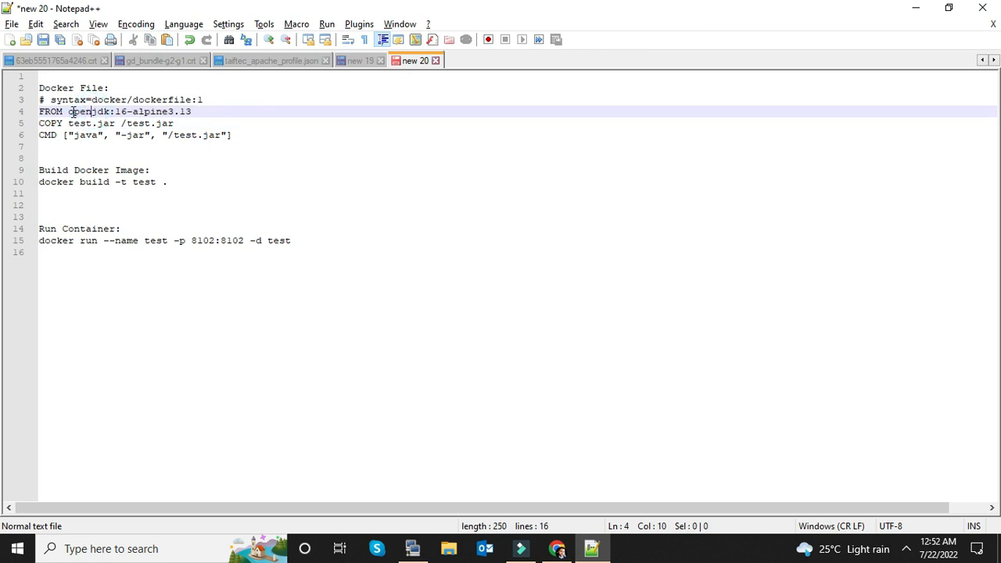
left_click_drag(69, 111, 194, 111)
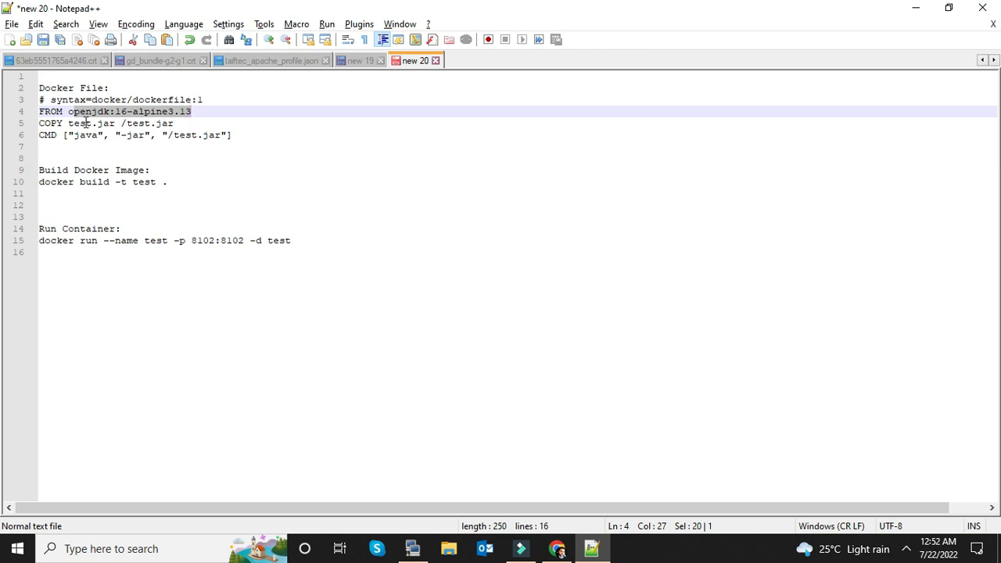
Step: Review the COPY destination path and the CMD jar path /test.jar in the notes
double_click(75, 122)
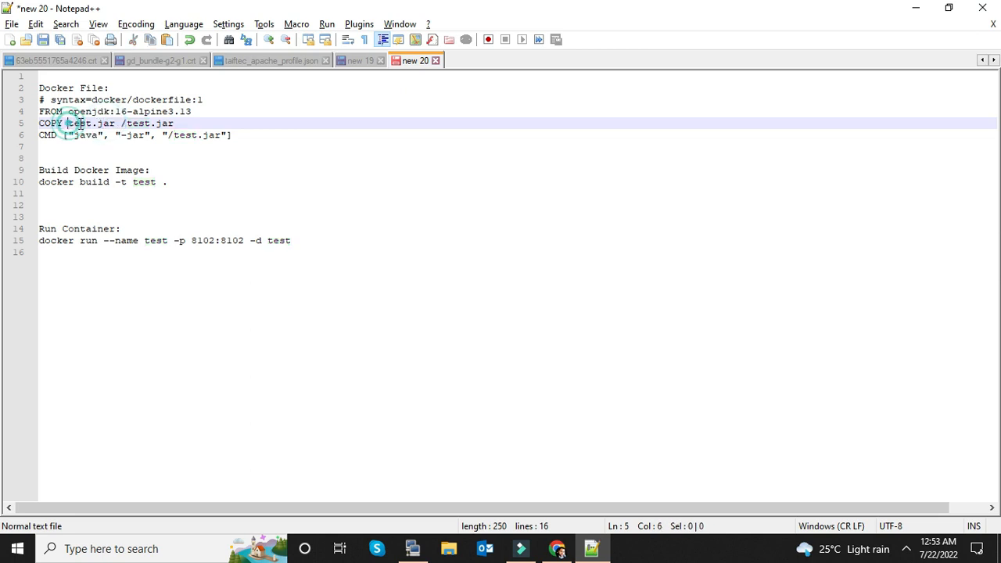
double_click(85, 124)
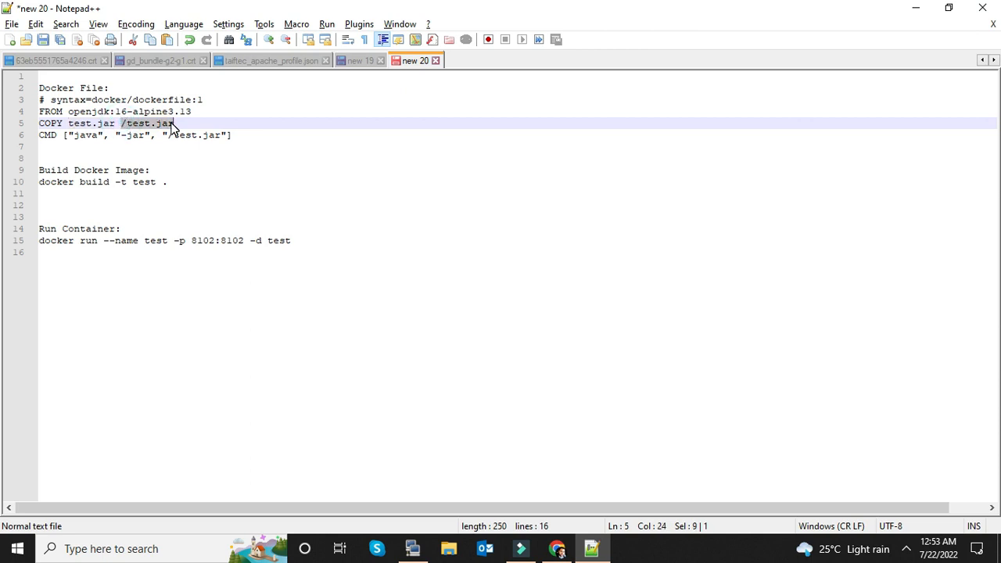
left_click(111, 147)
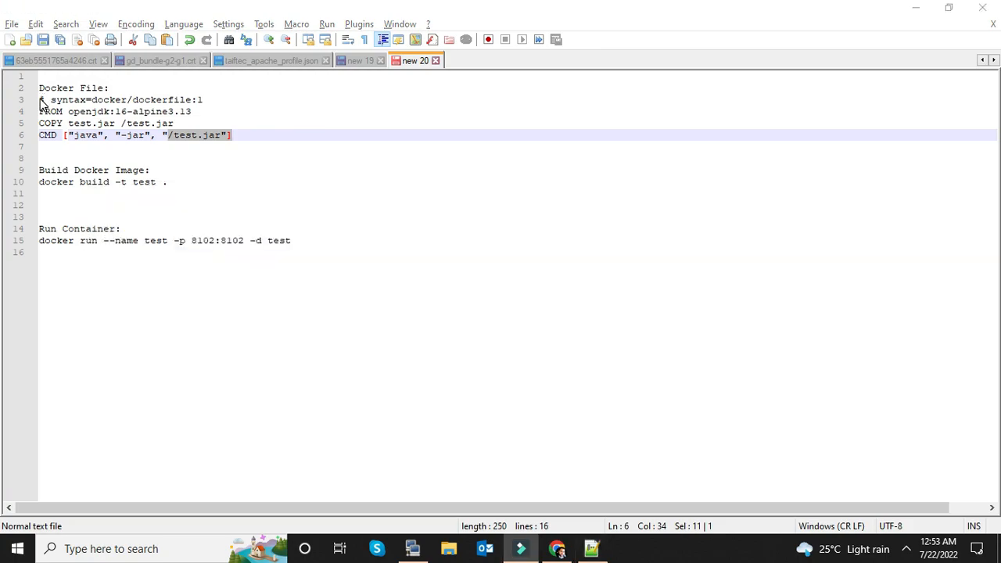
Step: In PuTTY, confirm ls in the project folder lists Dockerfile and test.jar
left_click(413, 548)
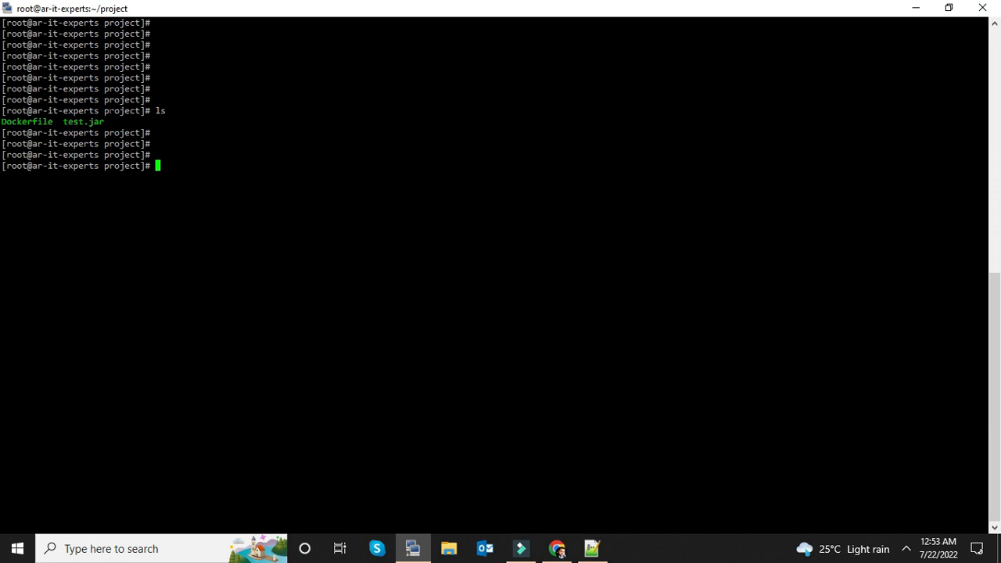
double_click(28, 122)
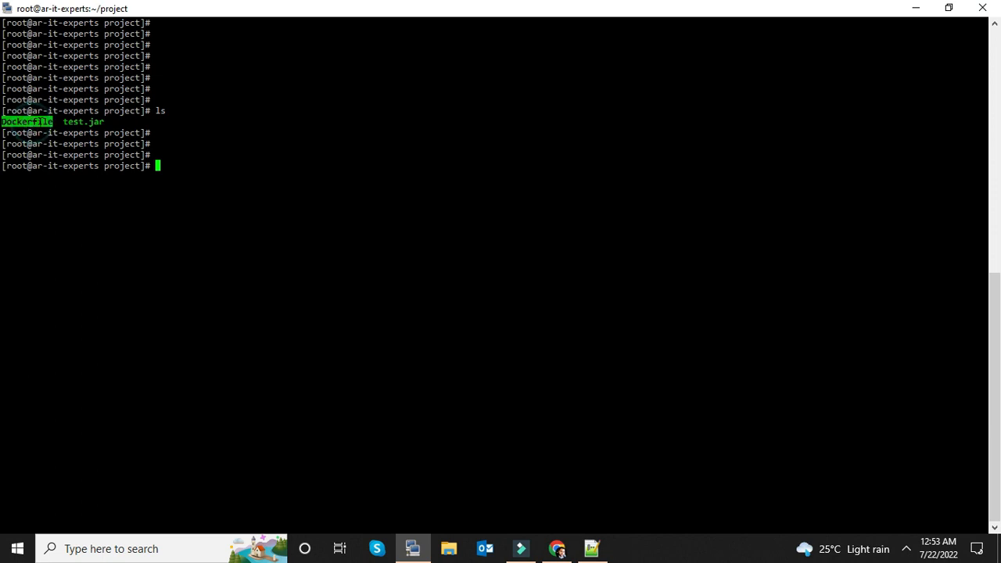
double_click(83, 122)
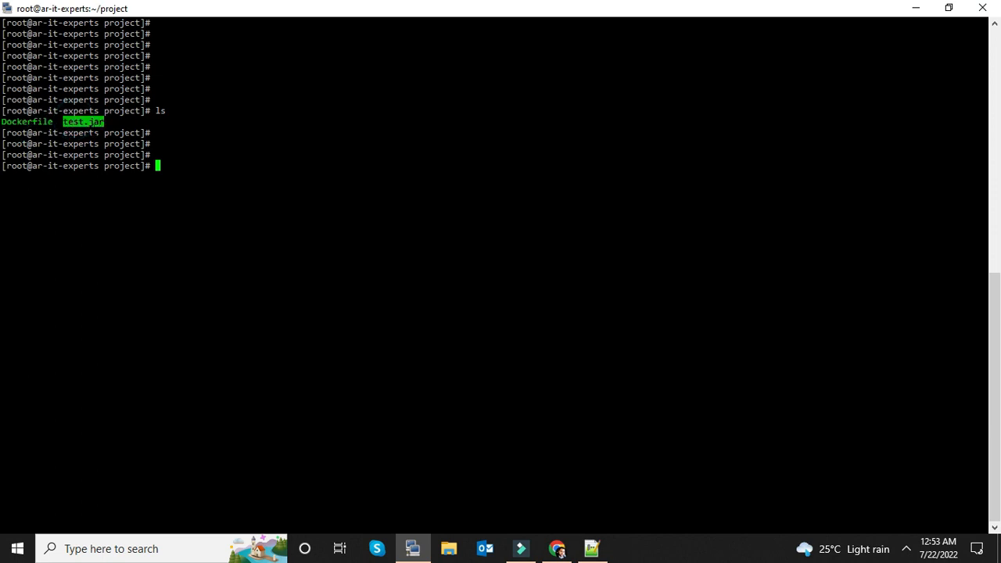
Step: Print the Dockerfile with cat and compare its three lines against the Notepad++ notes
type("cat Dockerfile")
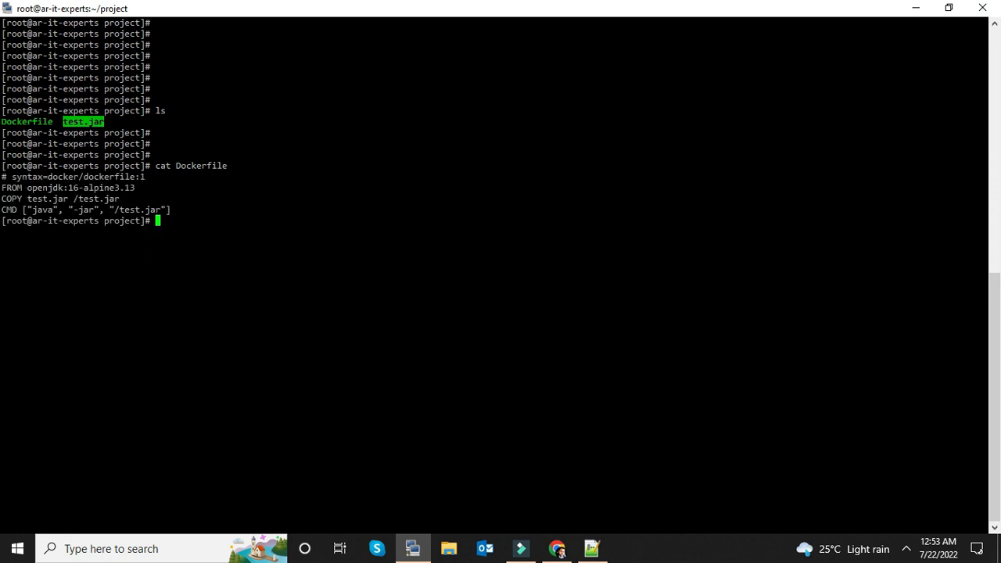
left_click_drag(31, 175, 156, 209)
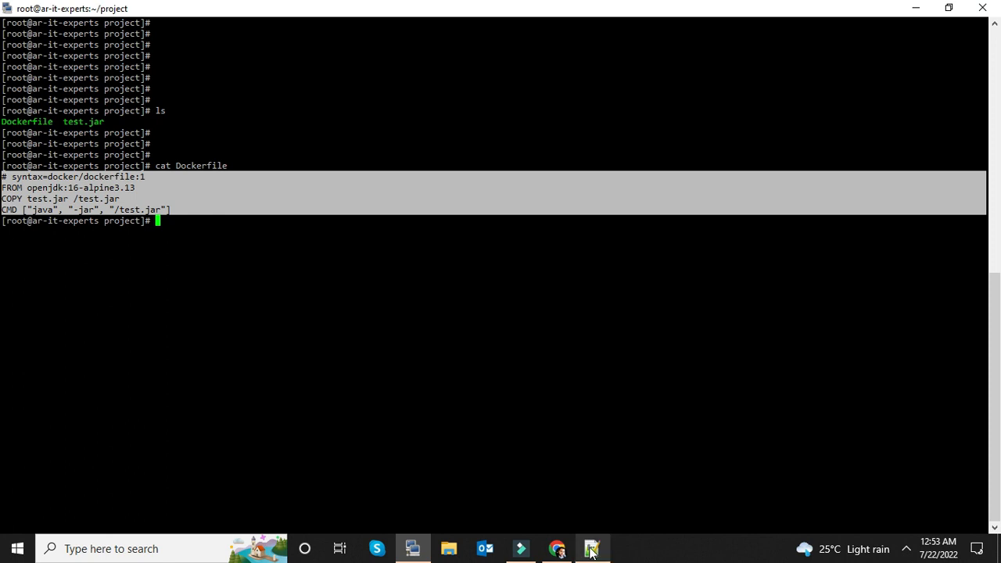
left_click(591, 547)
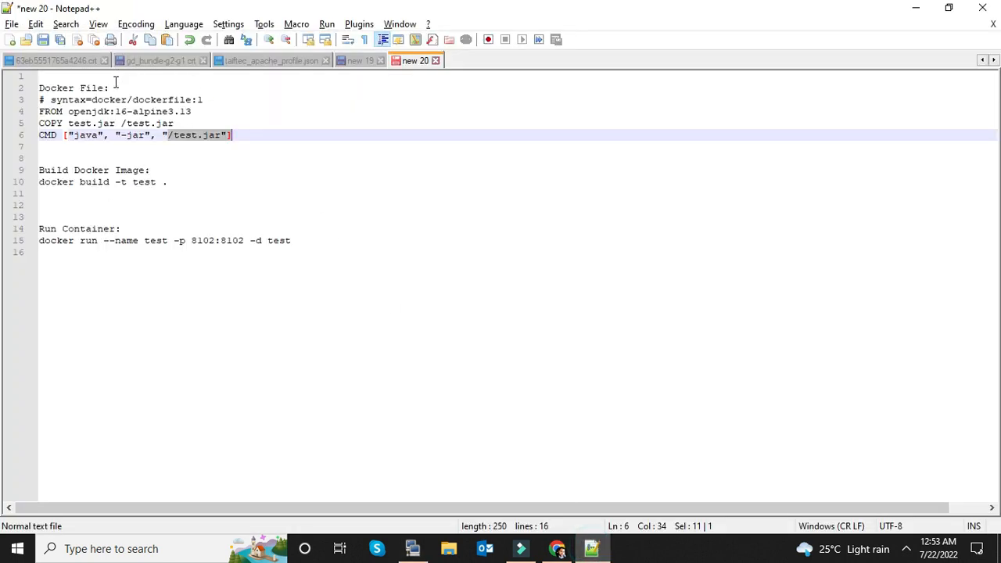
left_click(412, 549)
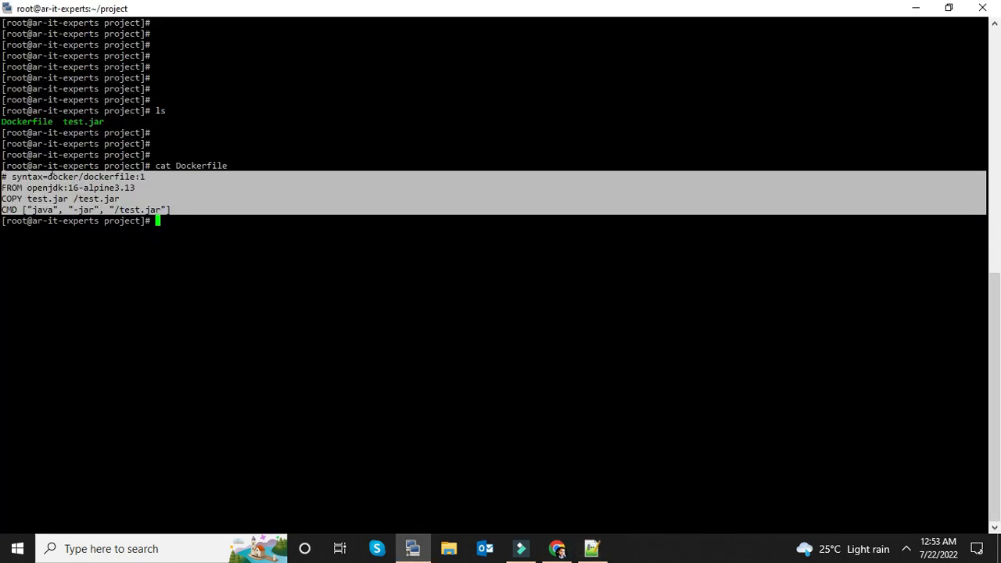
left_click(55, 181)
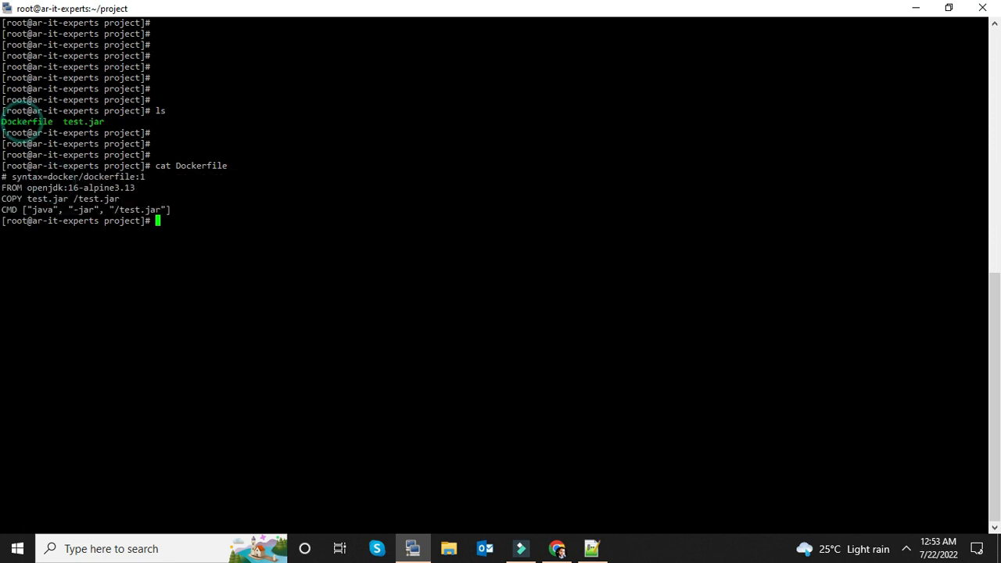
double_click(25, 122)
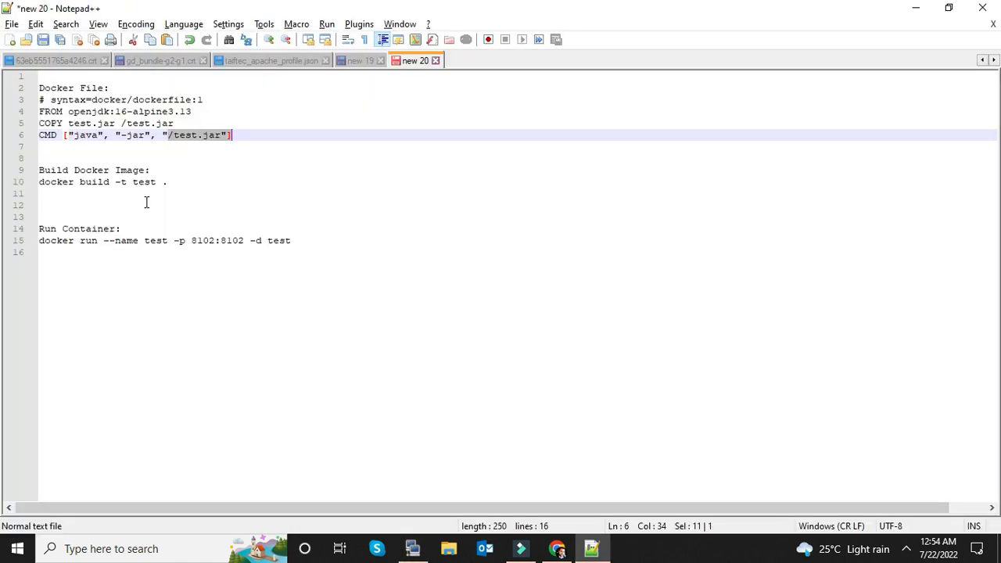
mouse_move(70, 169)
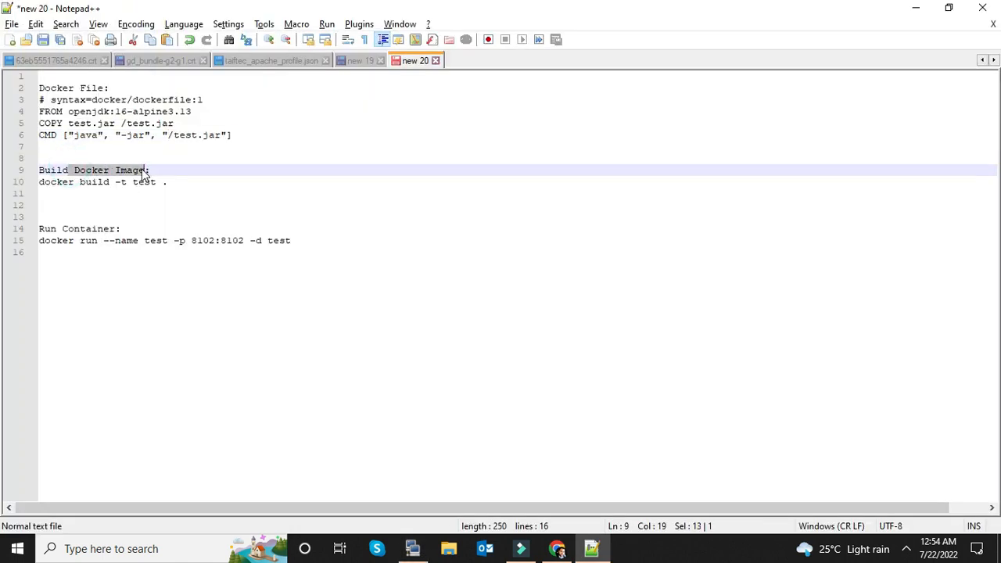
double_click(51, 197)
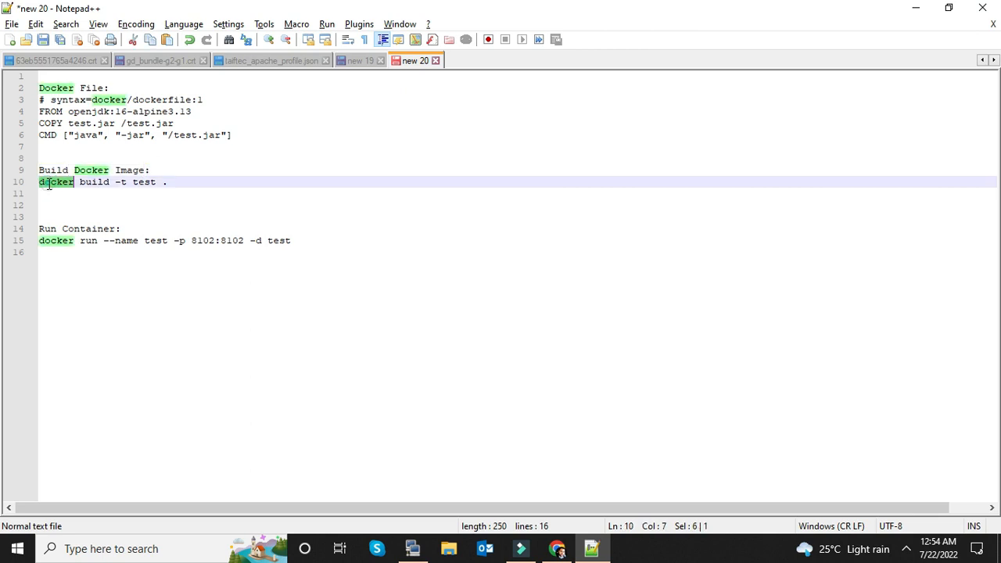
double_click(94, 182)
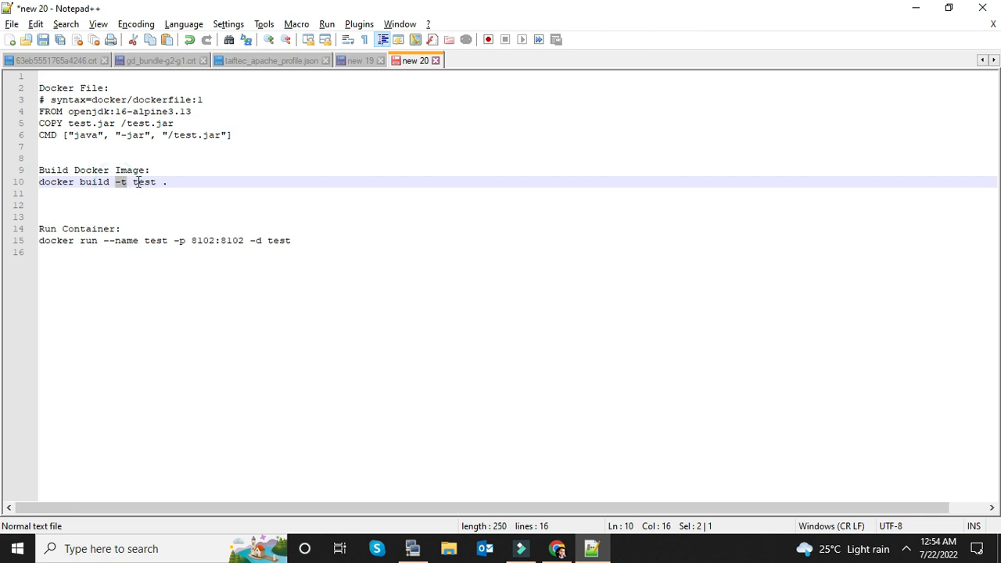
double_click(144, 182)
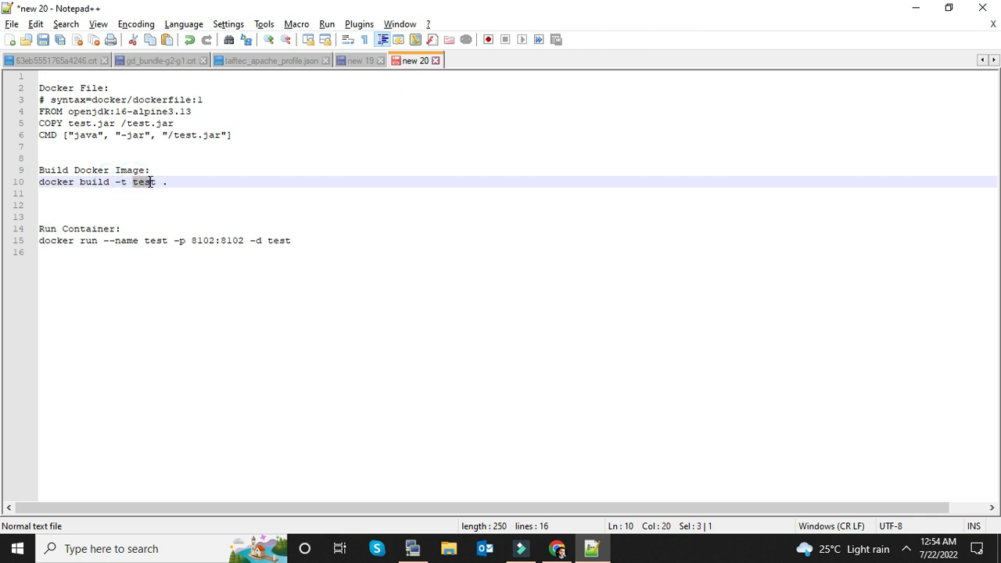
double_click(144, 181)
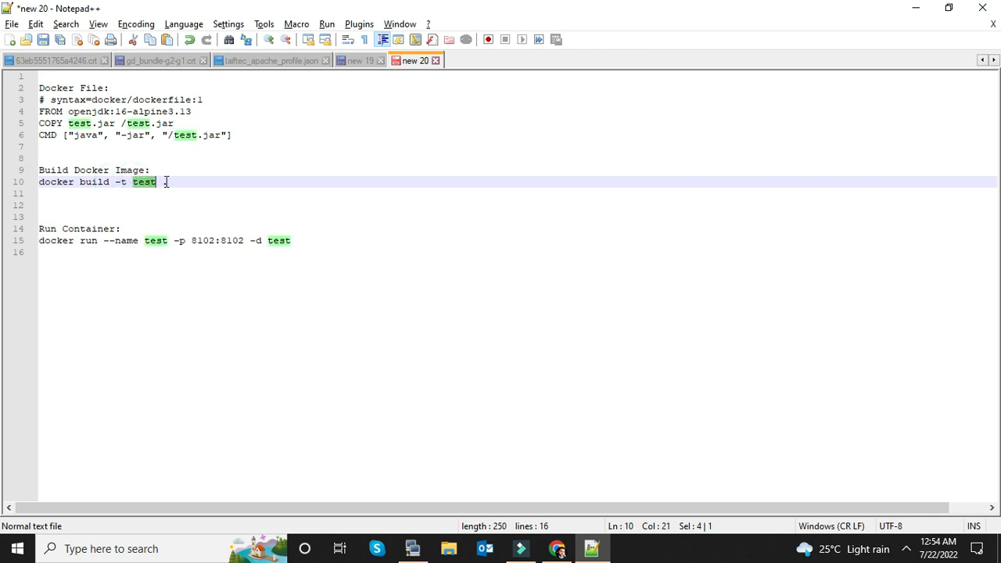
left_click(163, 181)
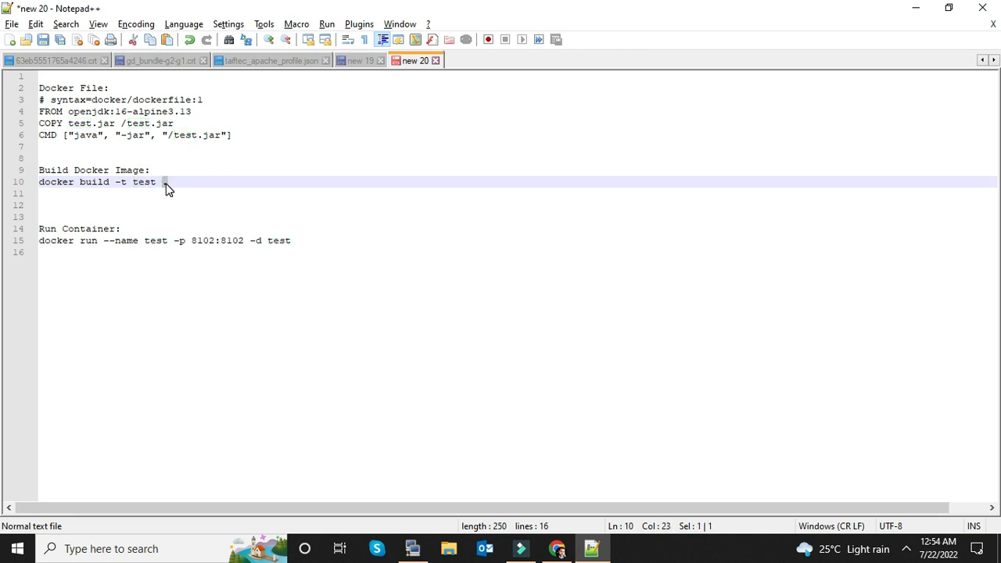
type(".")
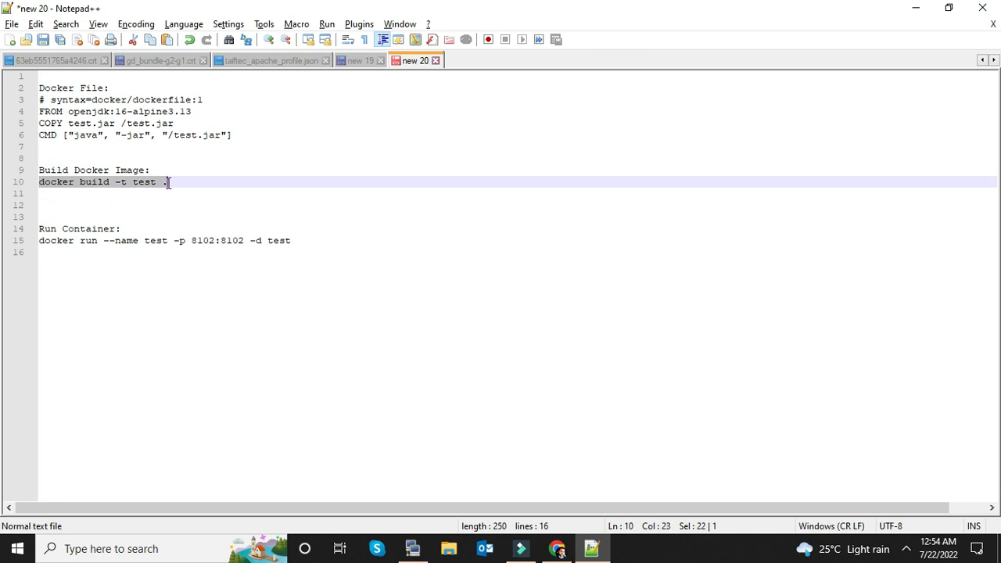
left_click(413, 547)
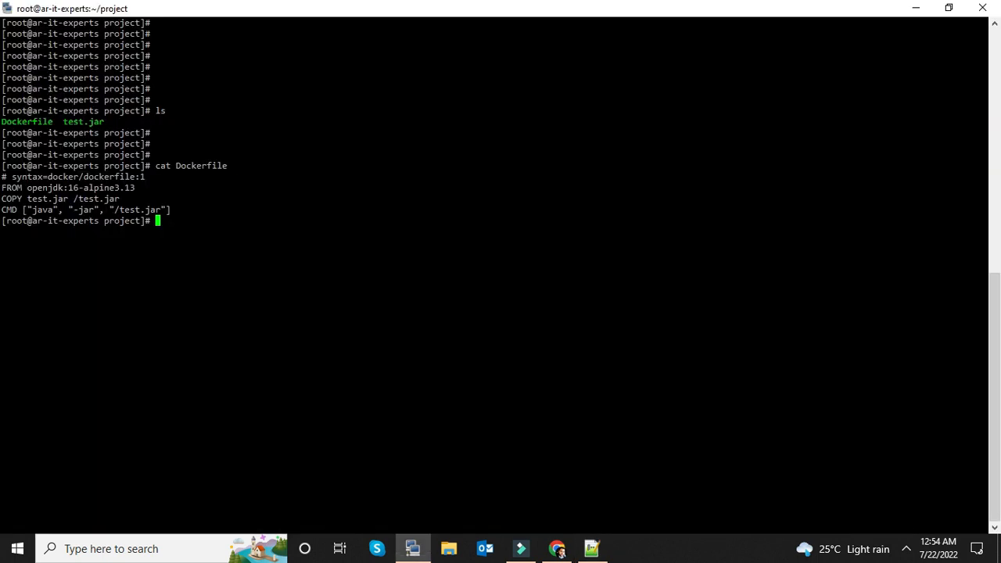
Step: Run docker build -t test . and then docker image ls to show the new test image
type("docker build -t test .")
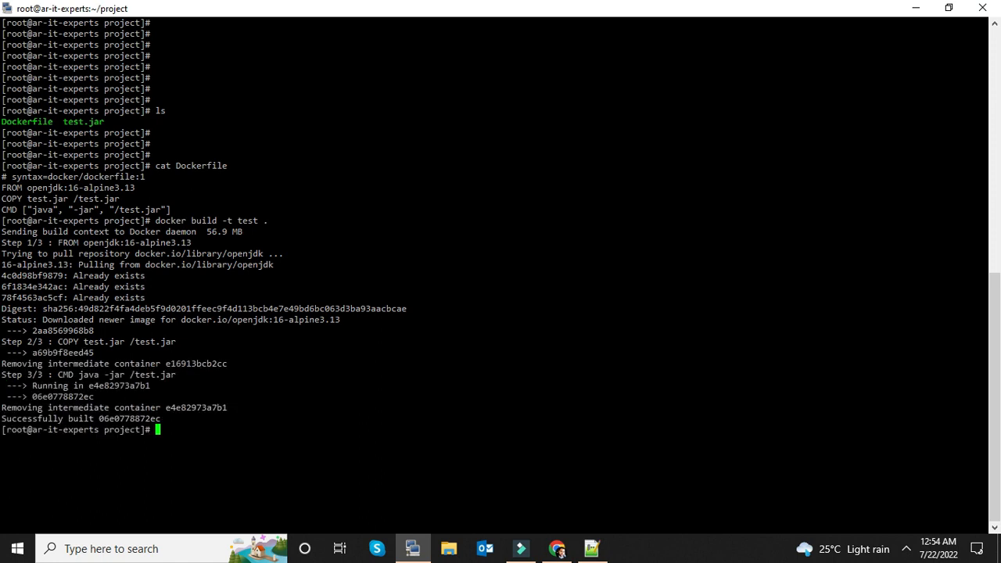
left_click_drag(4, 341, 113, 353)
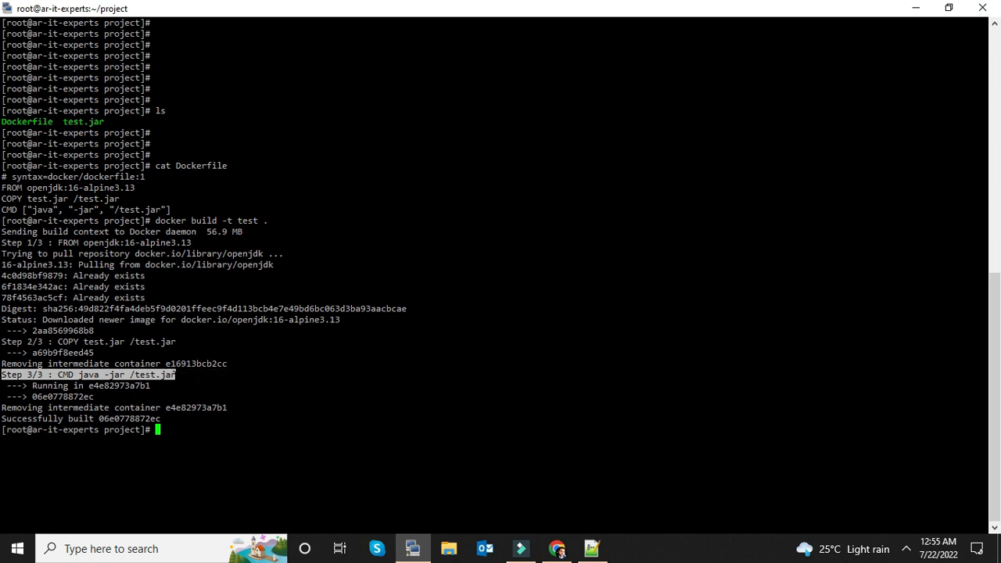
type("d")
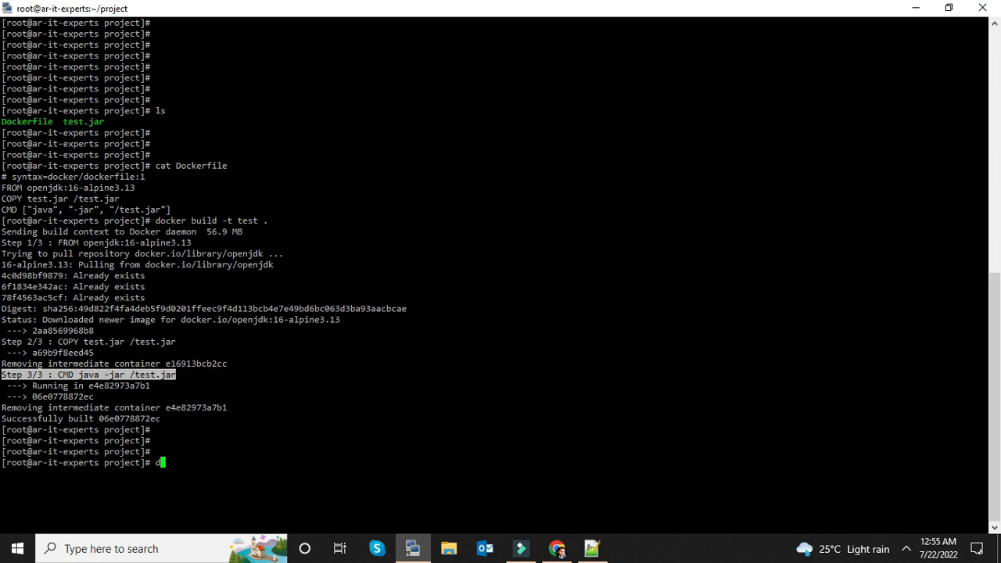
type("ocker image ls")
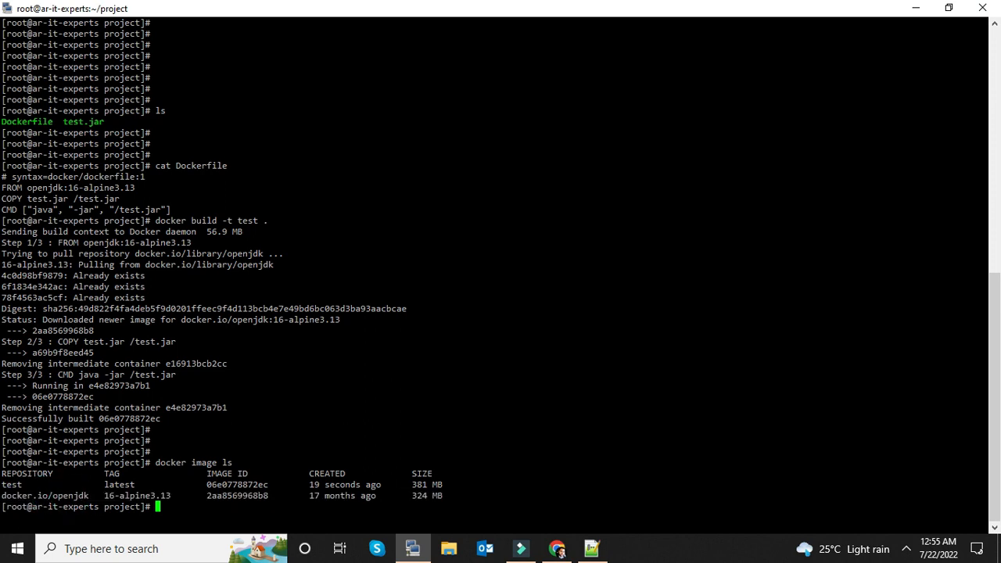
Step: Note the 381 MB image size, then list the project files with ls and ls -alih
double_click(12, 482)
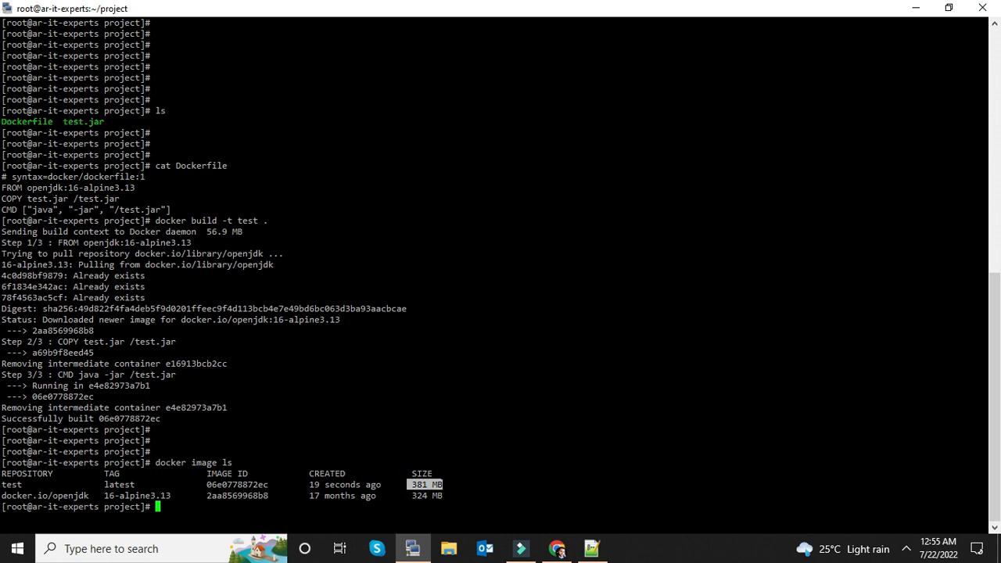
type("ls")
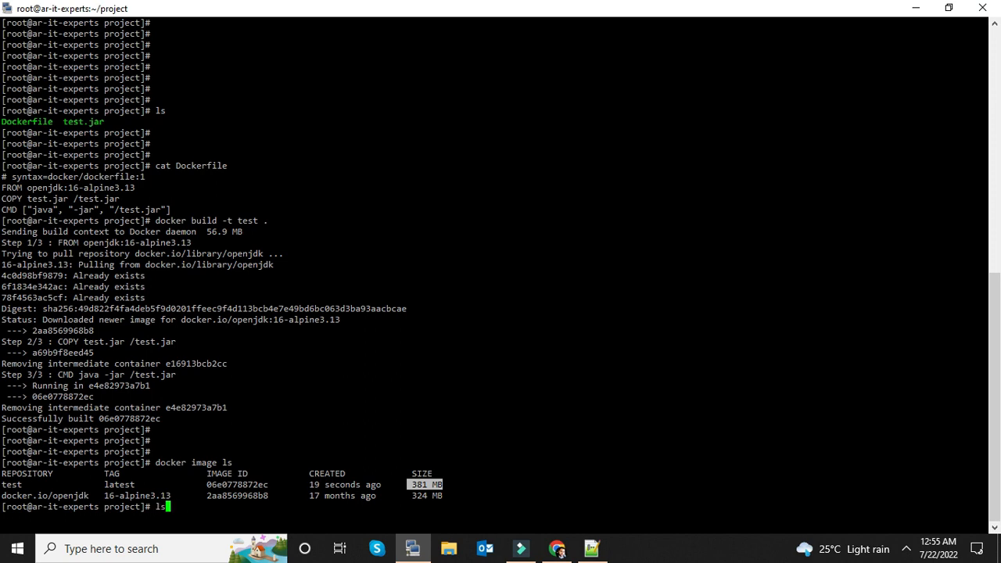
type("ls -alih")
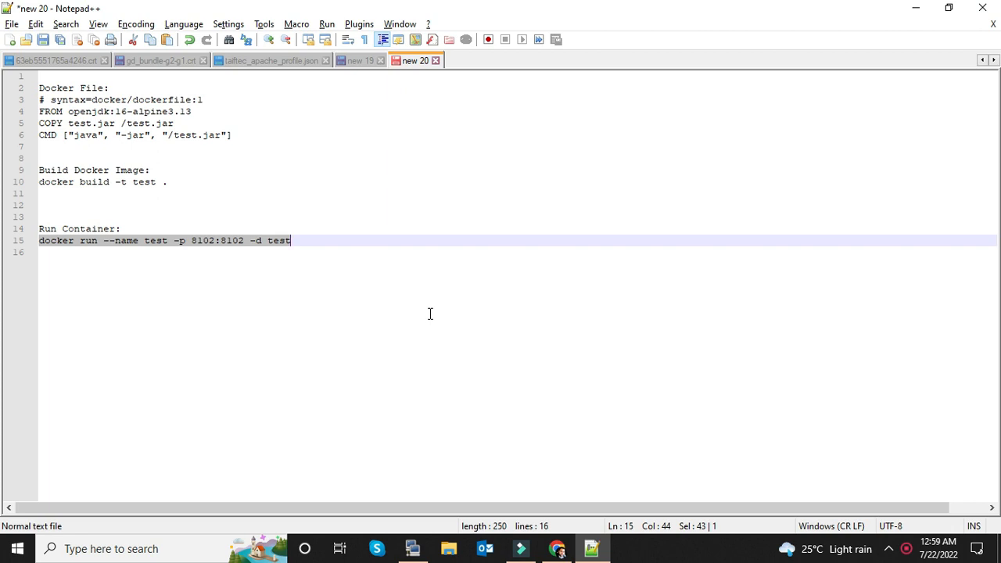
mouse_move(484, 322)
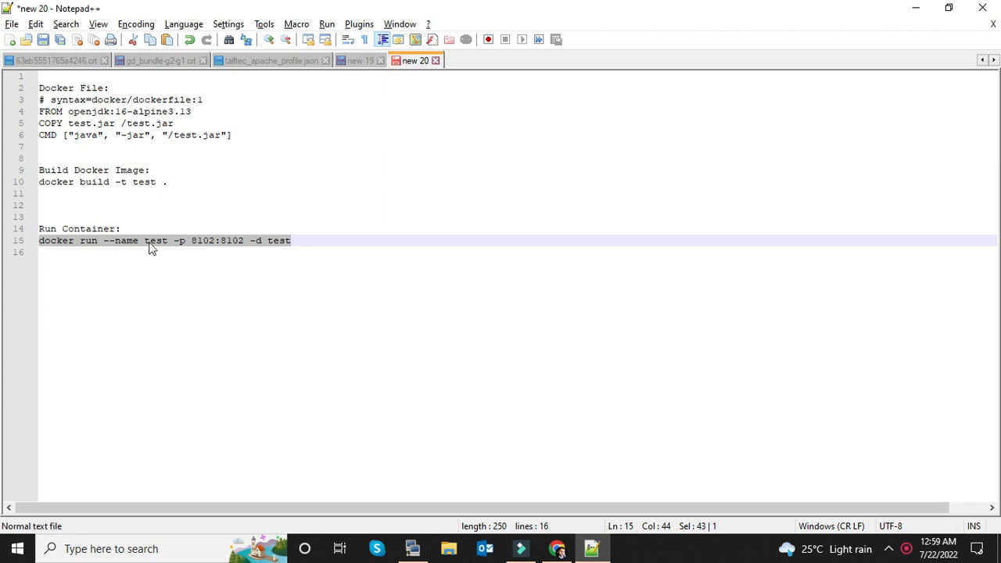
mouse_move(141, 250)
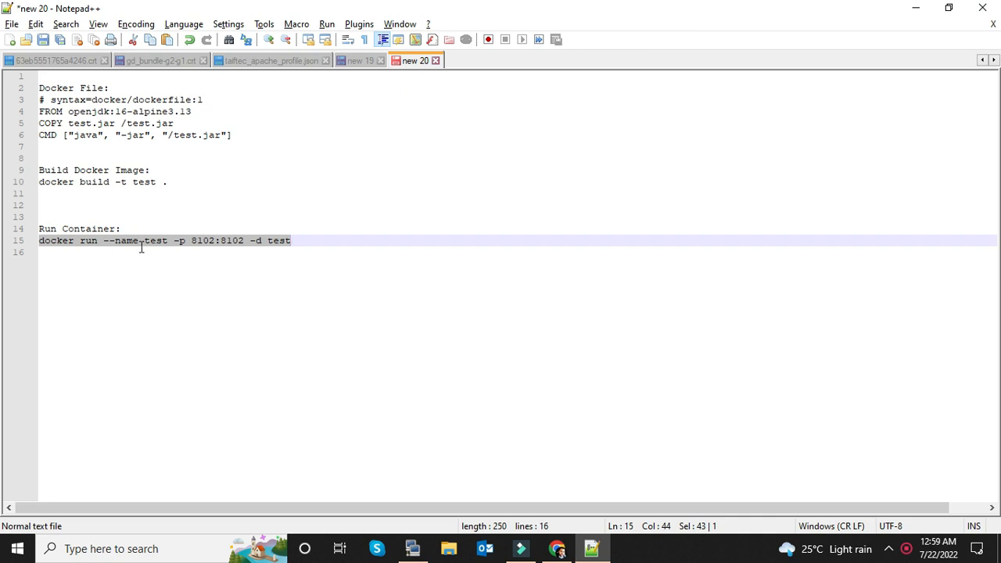
Step: Run docker run --name test -p 8102:8102 -d test to start the detached container
left_click(413, 547)
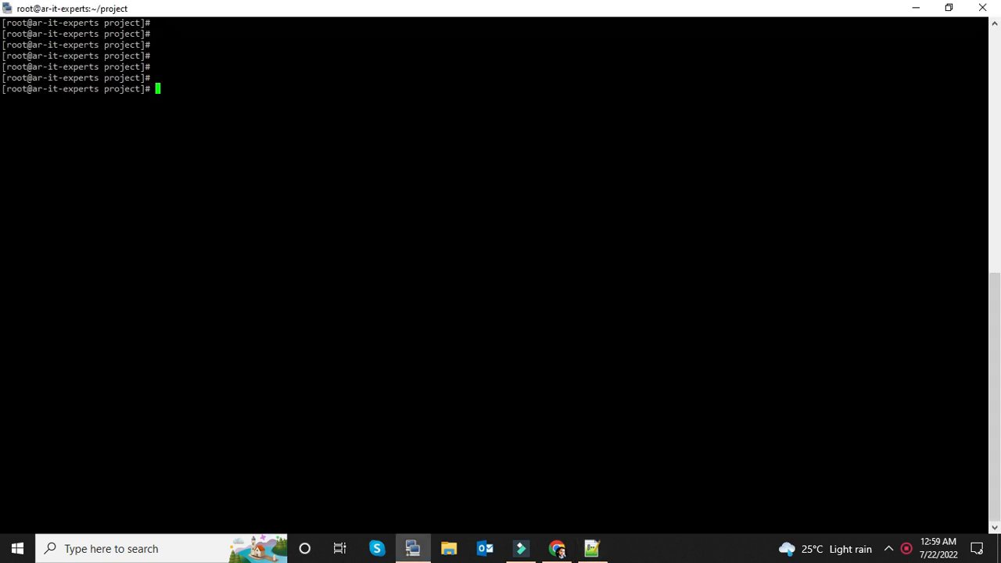
type("docker run --name test -p 8102:8102 -d test")
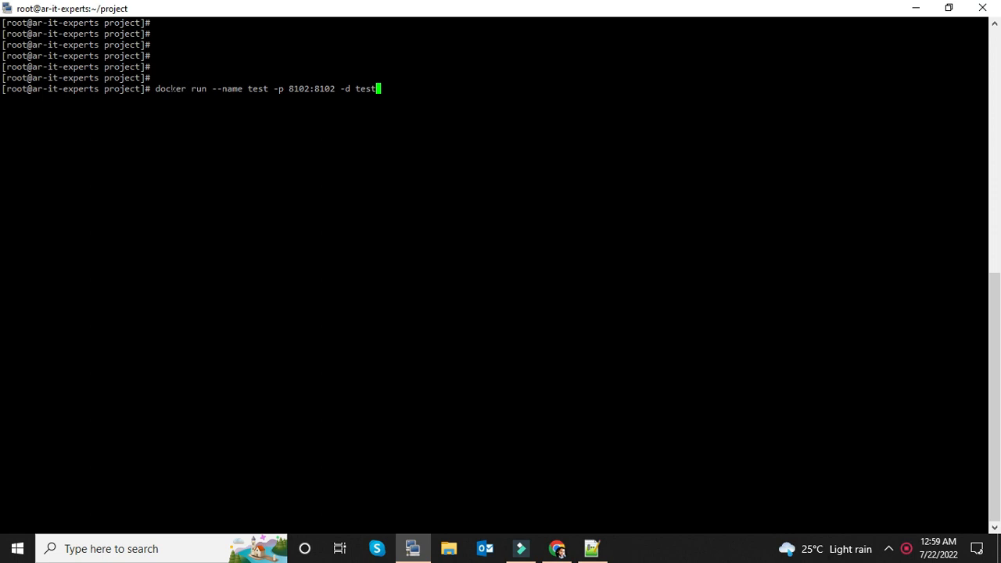
double_click(178, 100)
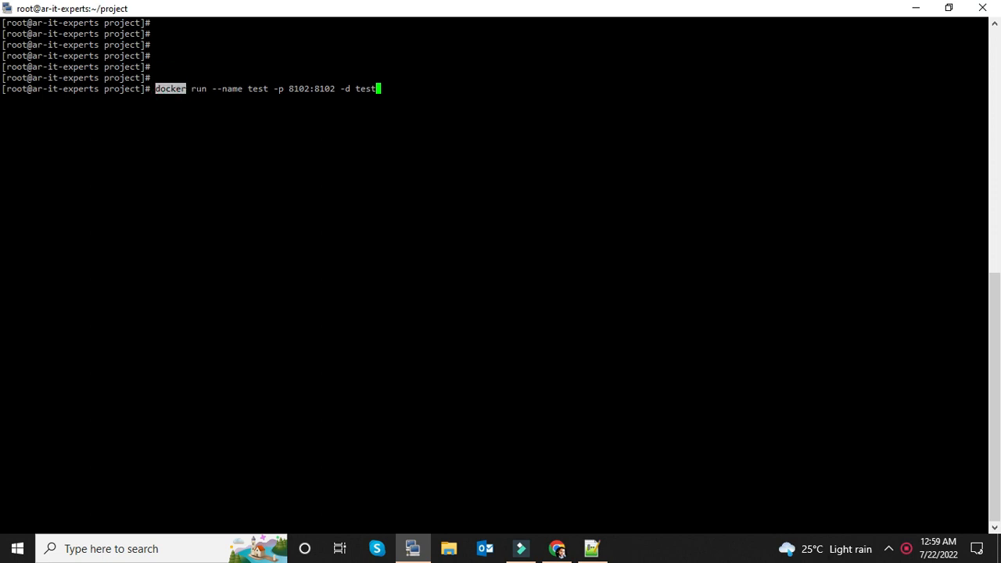
left_click(209, 87)
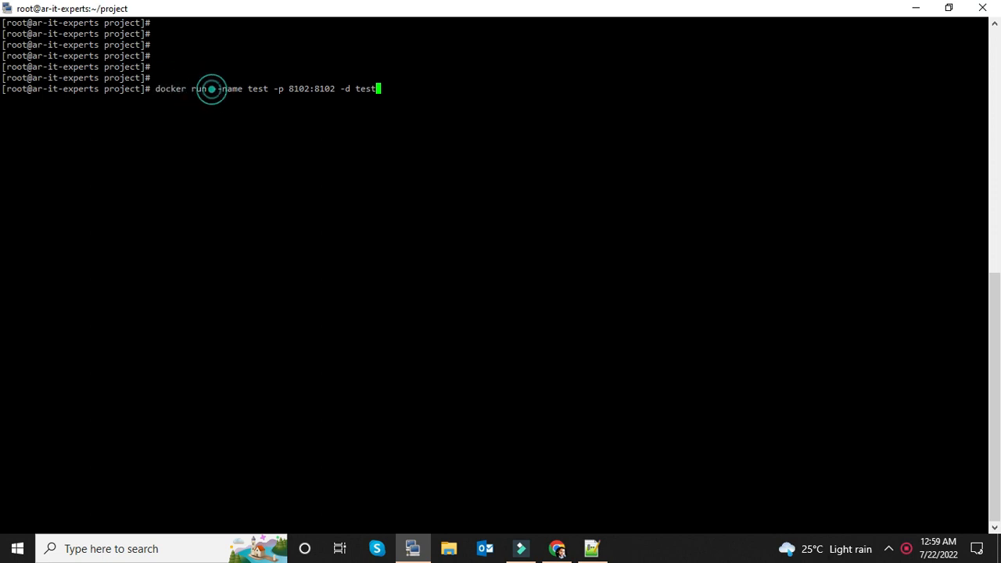
double_click(238, 87)
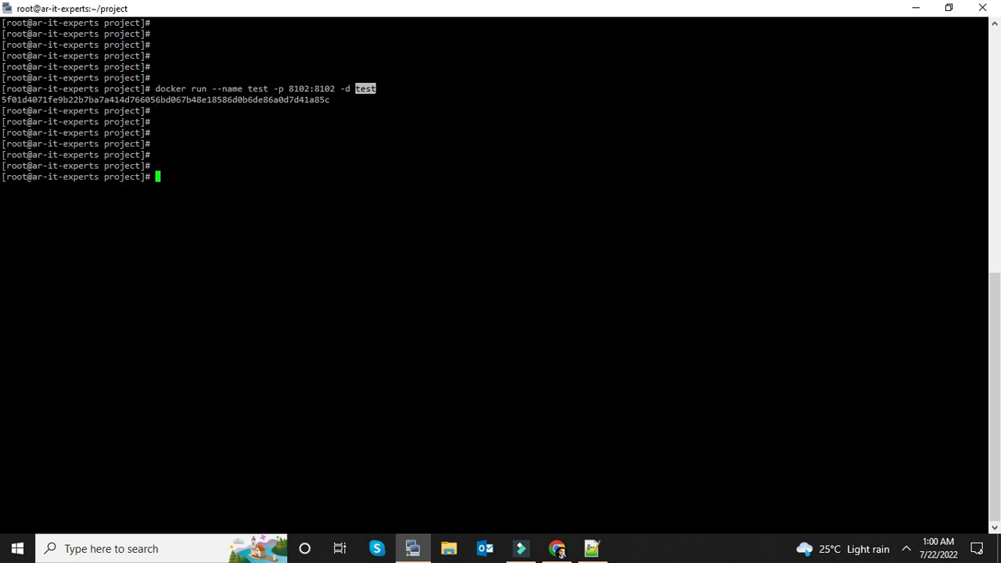
Step: Run docker ps and confirm the test container is up with port 8102 mapped
type("docker ps")
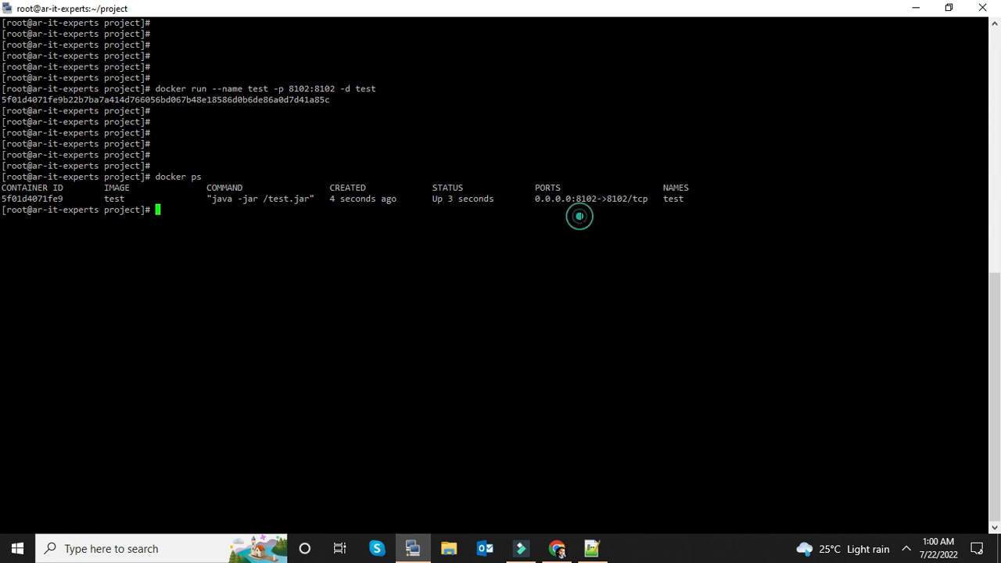
double_click(673, 197)
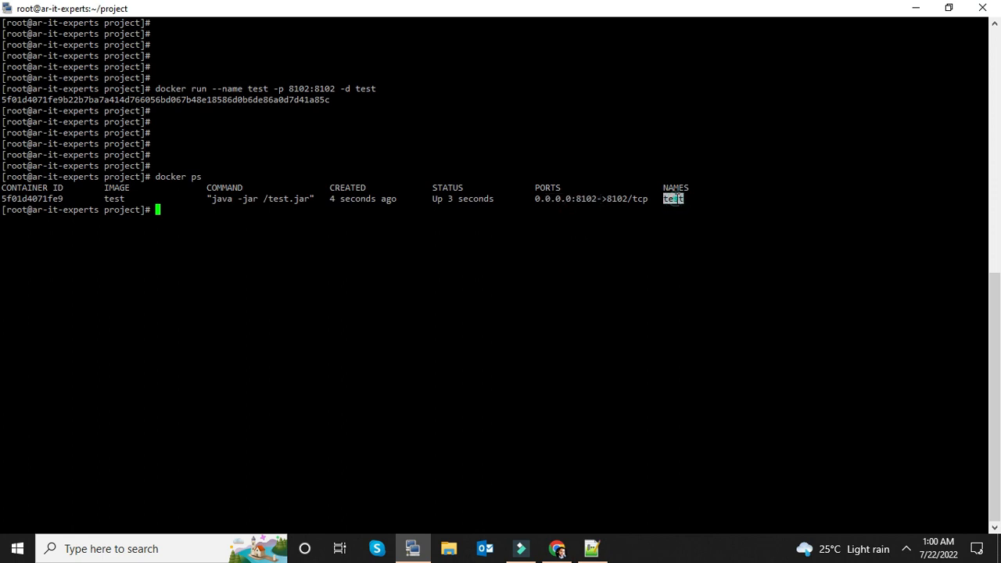
type("docker logs -f")
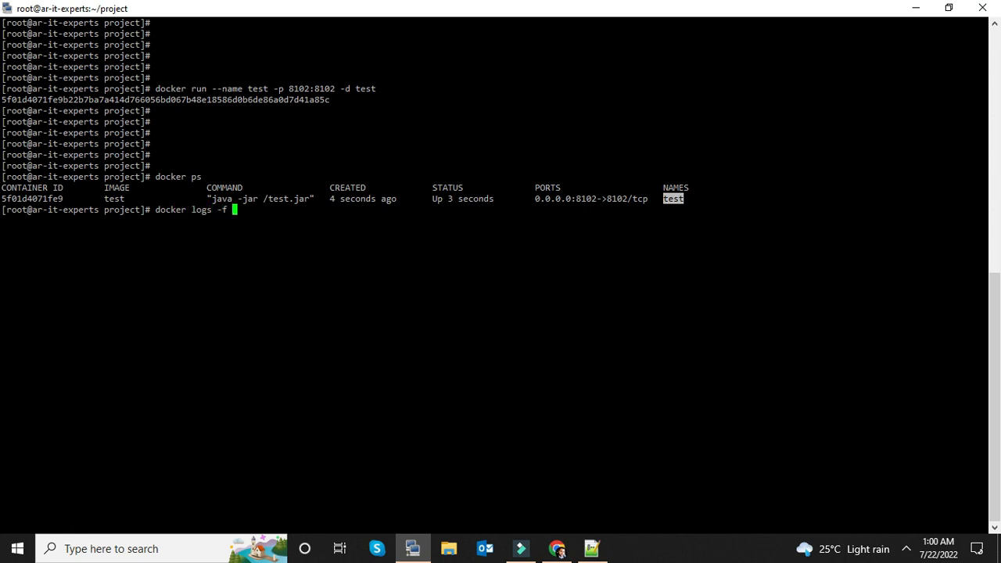
Step: Follow the test container's logs showing Tomcat on port 8102, then begin docker stop
type("test")
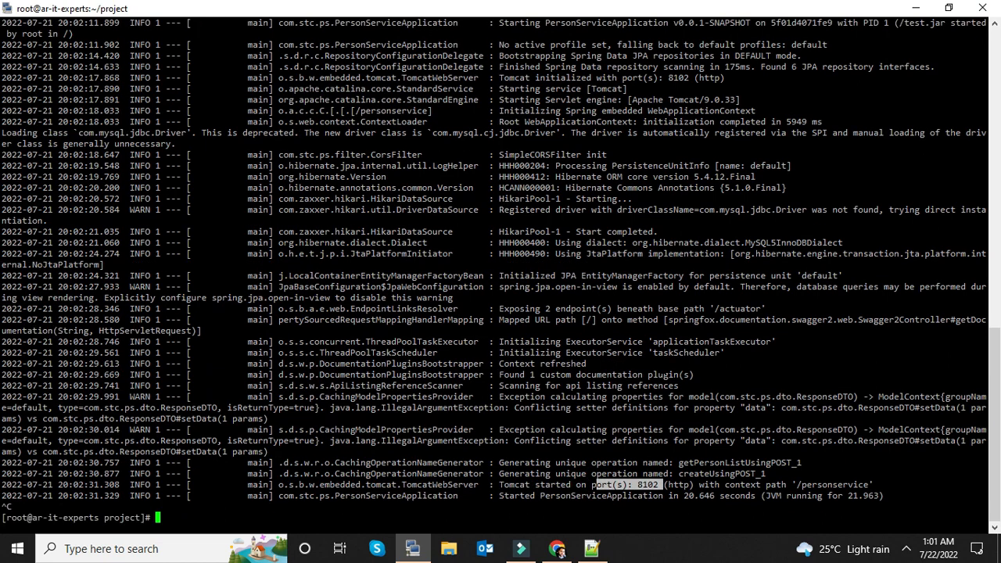
type("docker stop test")
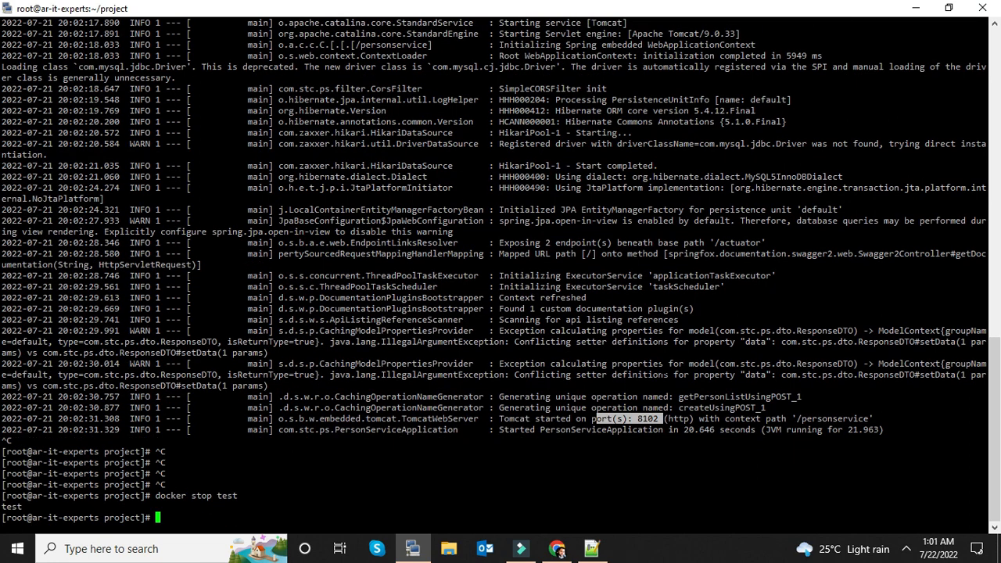
Step: Stop the test container, restart it with docker start test and follow its Spring Boot logs
type("docker logs -f test")
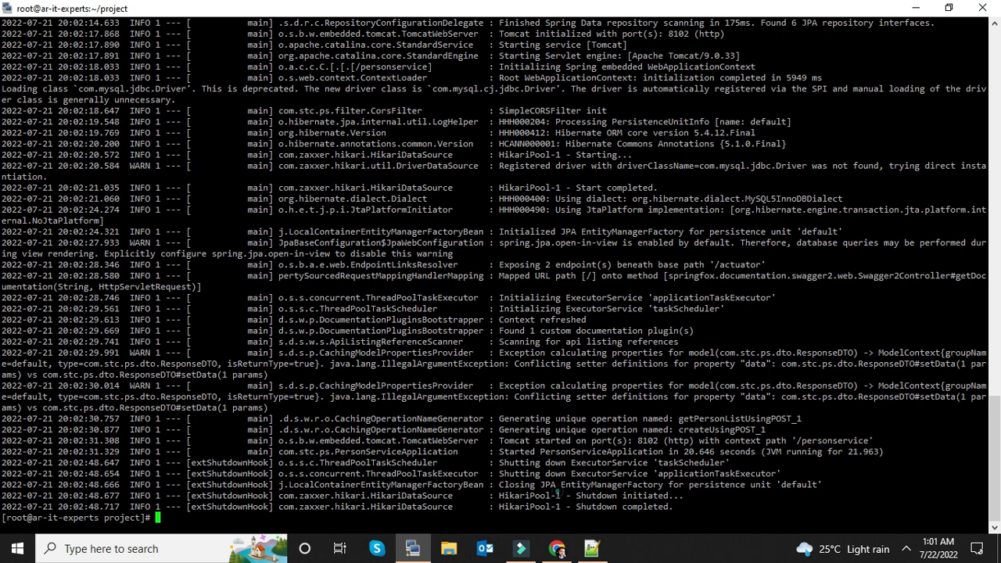
key("ctrl+c")
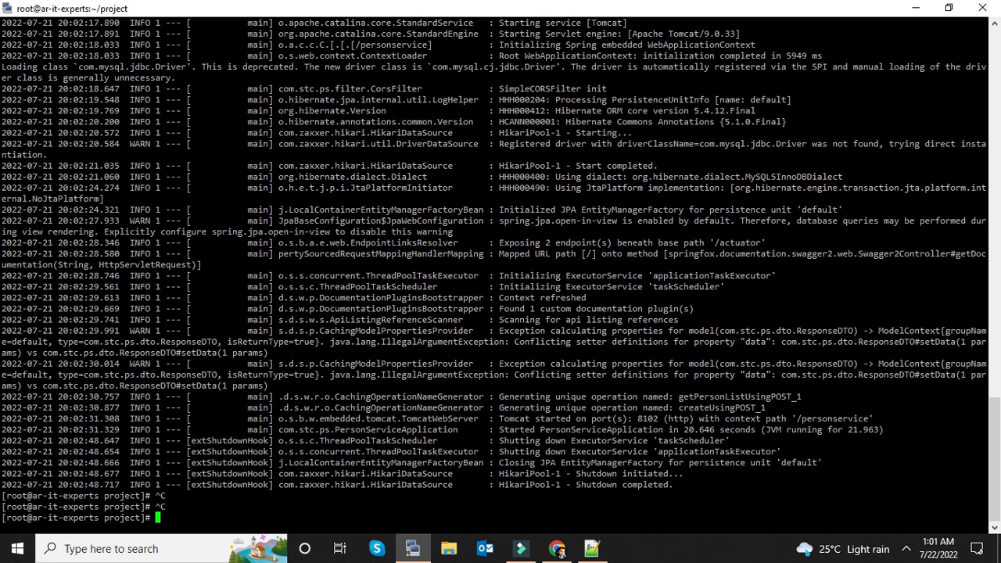
type("docker stop test")
type("docker logs -f test")
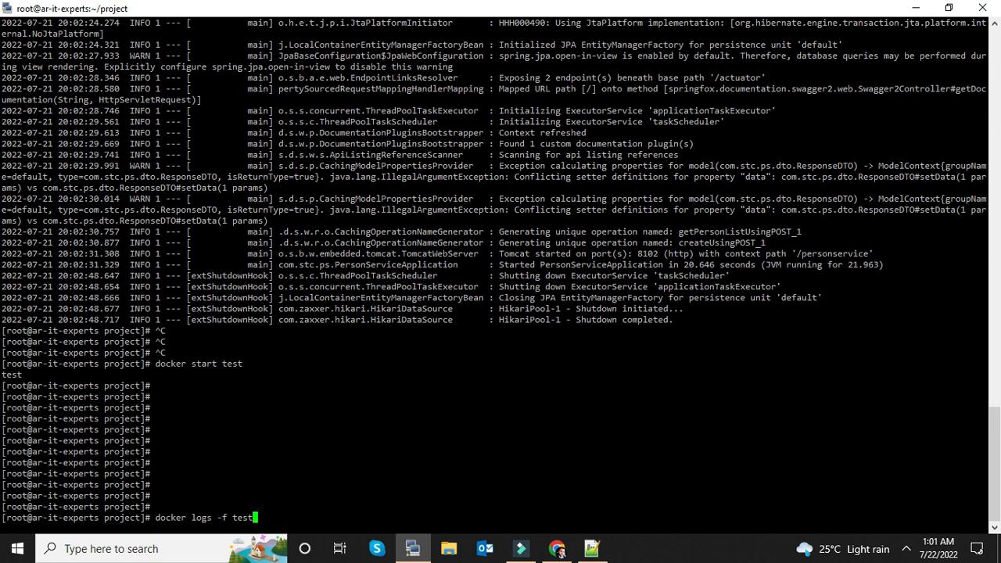
key("Return")
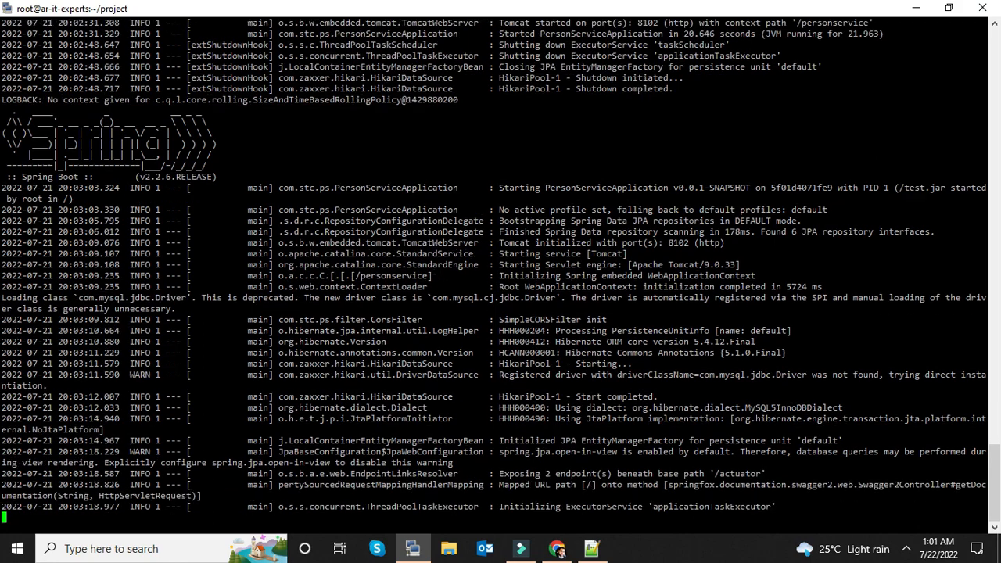
scroll("down", 3)
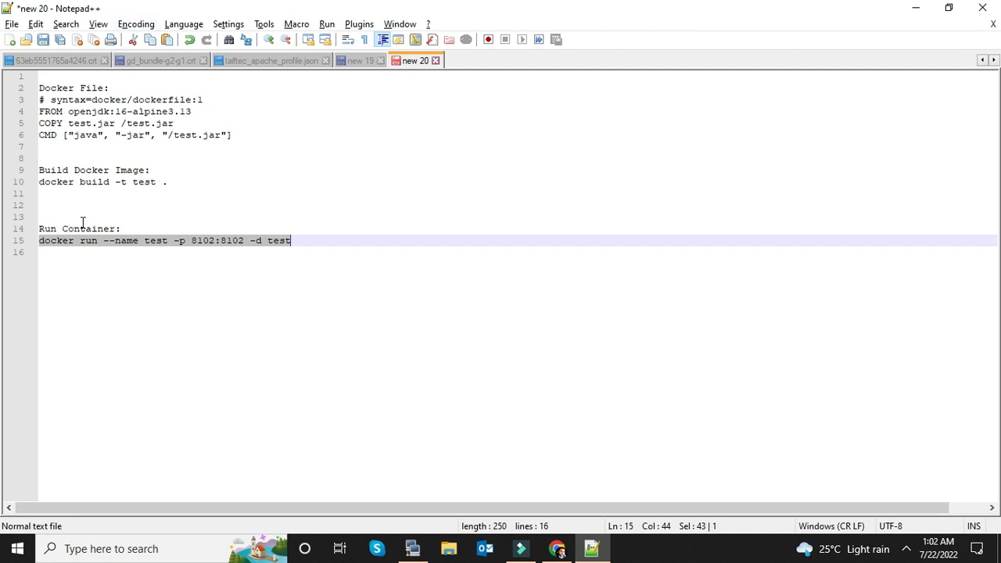
mouse_move(131, 157)
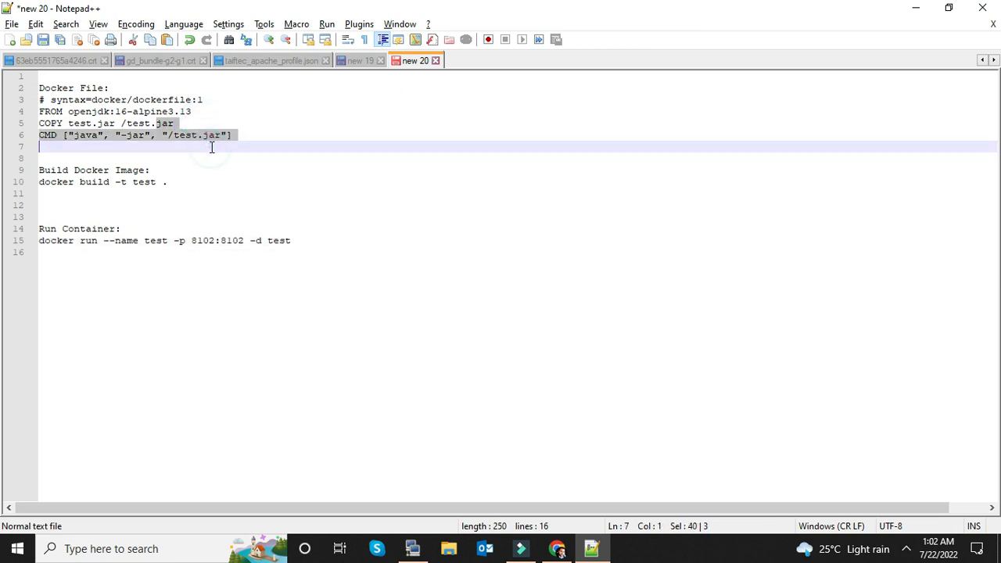
mouse_move(228, 123)
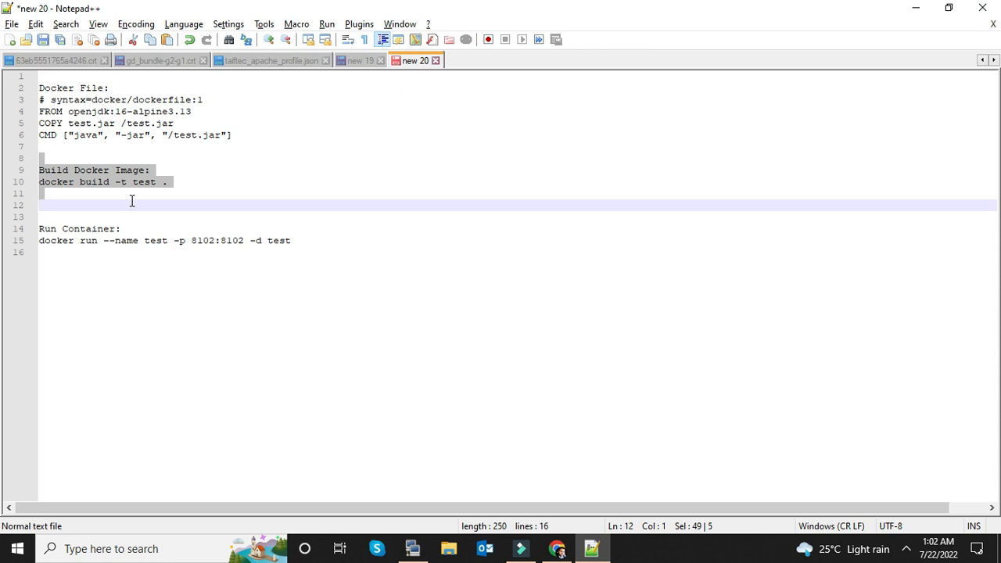
mouse_move(556, 461)
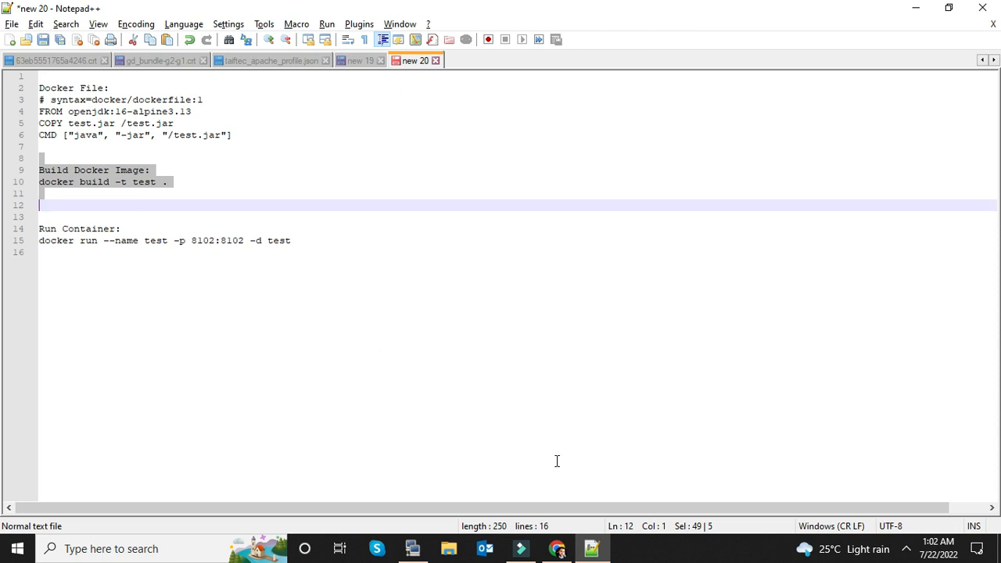